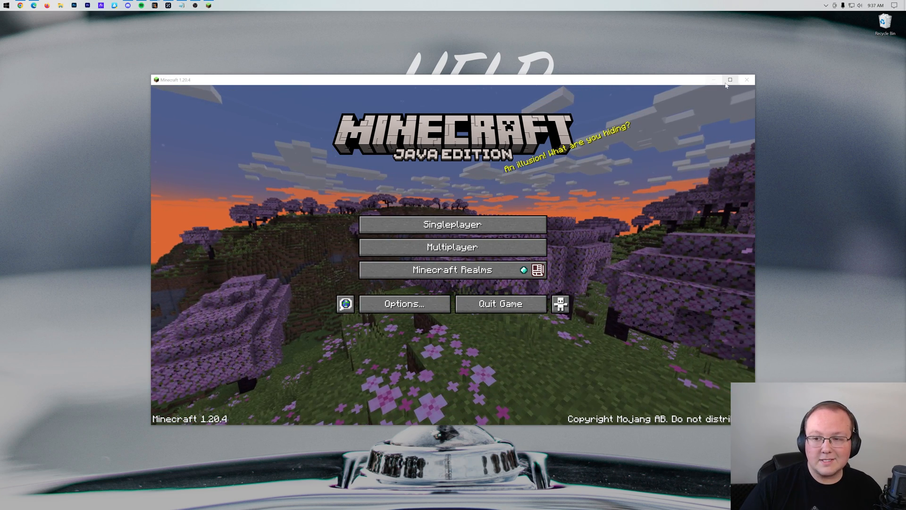
Reach the Java Edition video settings from the title screen and bring the Fullscreen: OFF button into view
click(730, 79)
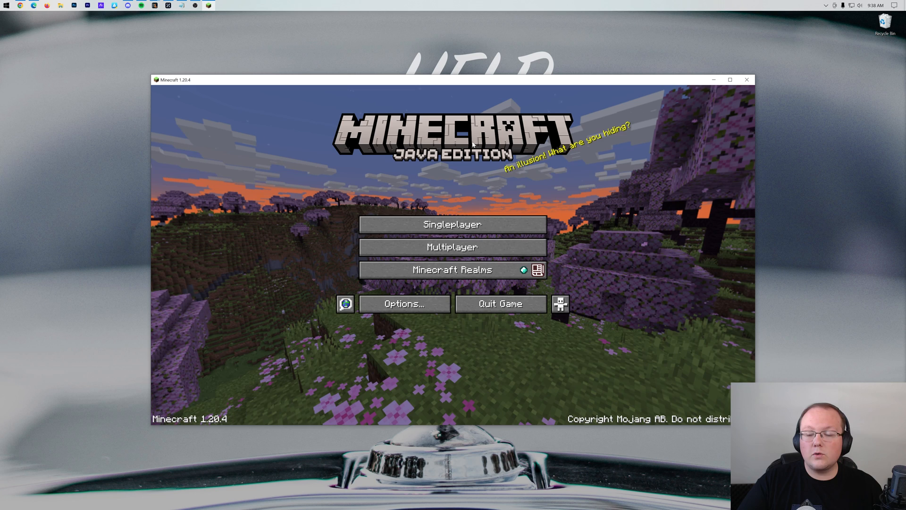
click(404, 303)
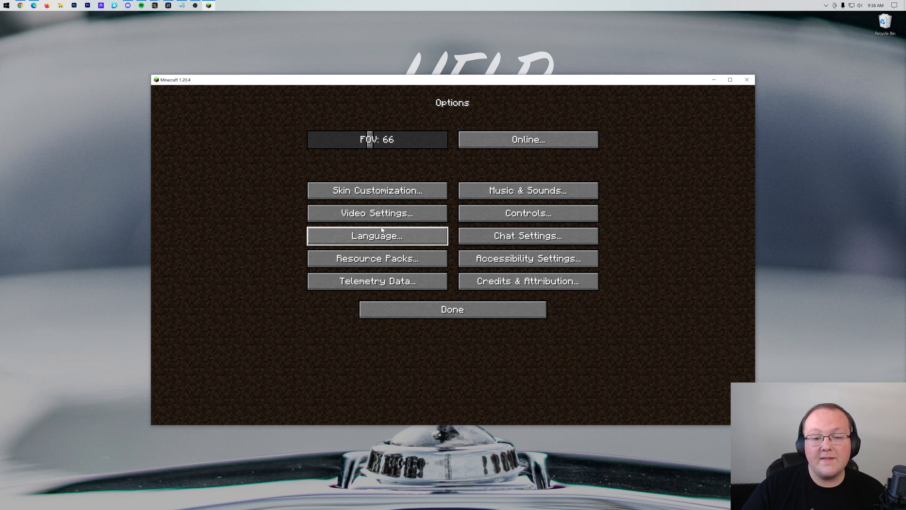
click(377, 213)
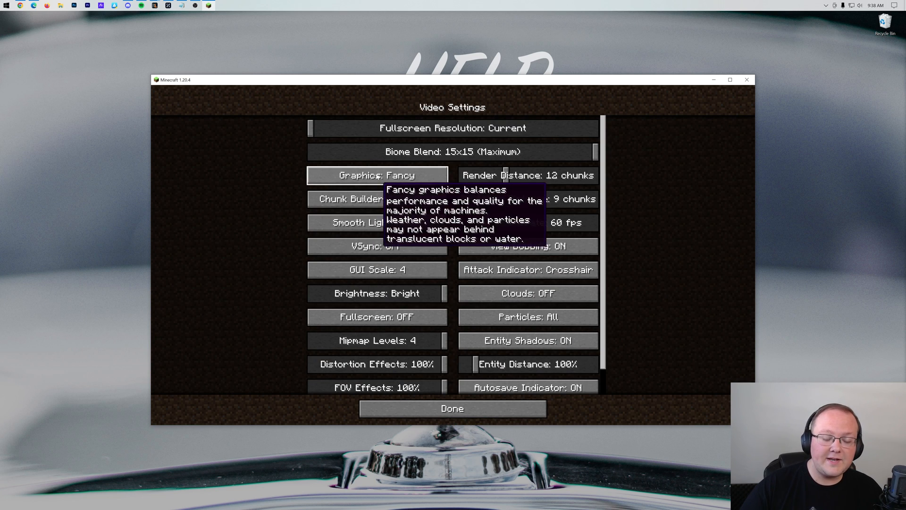
scroll(down, 3)
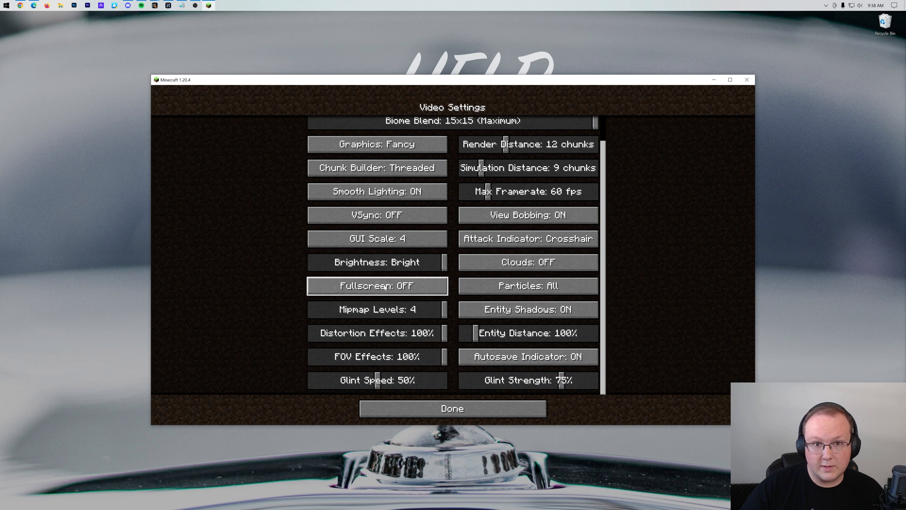
Turn Fullscreen ON in Java Edition and set the fullscreen resolution back to Current
click(377, 285)
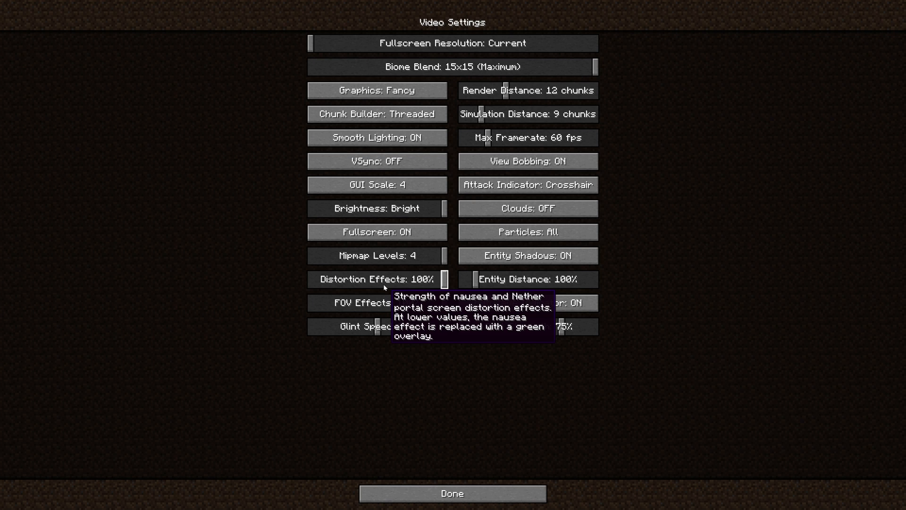
mouse_move(335, 51)
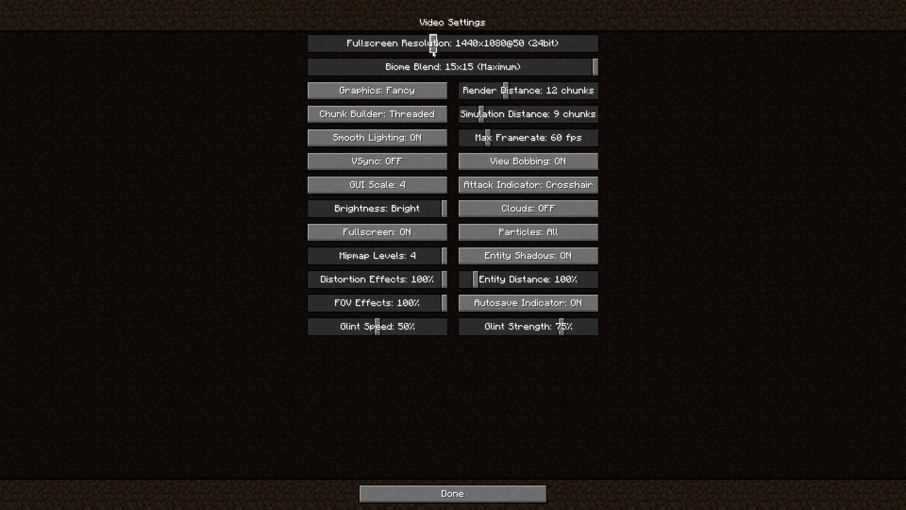
click(452, 42)
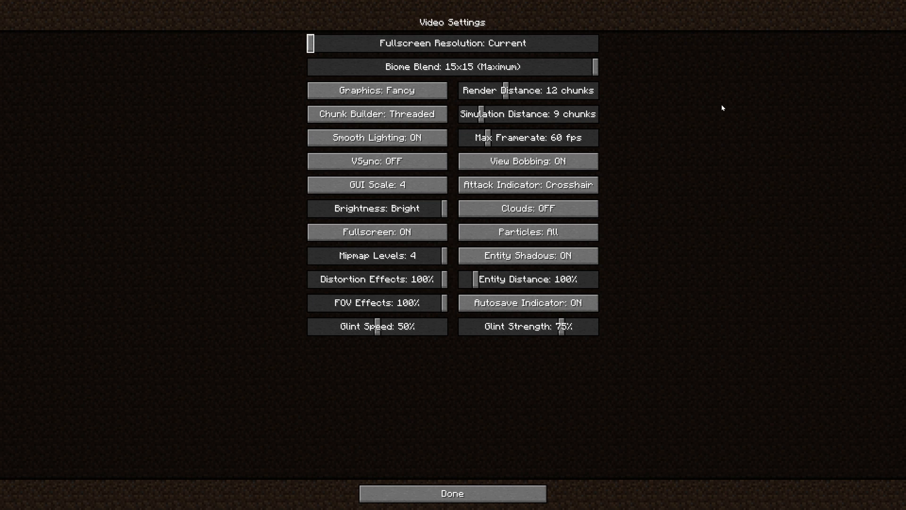
mouse_move(495, 488)
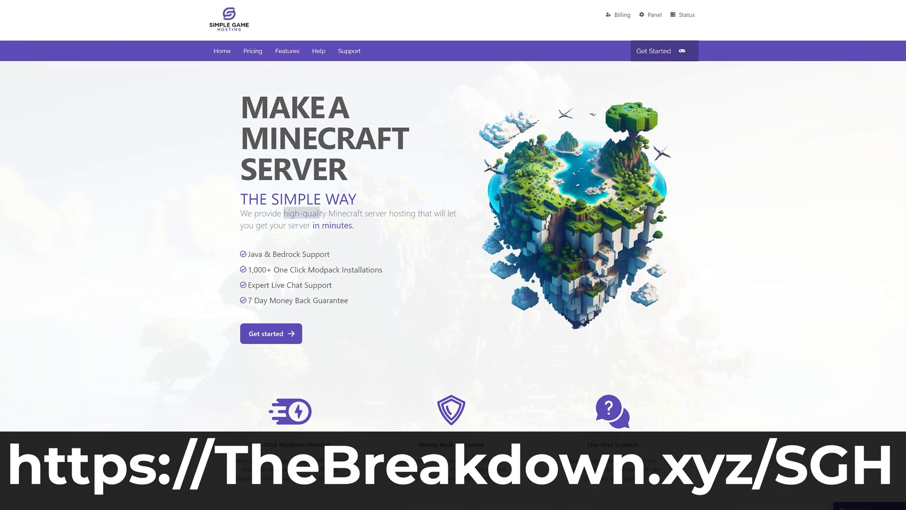
drag(283, 213, 417, 213)
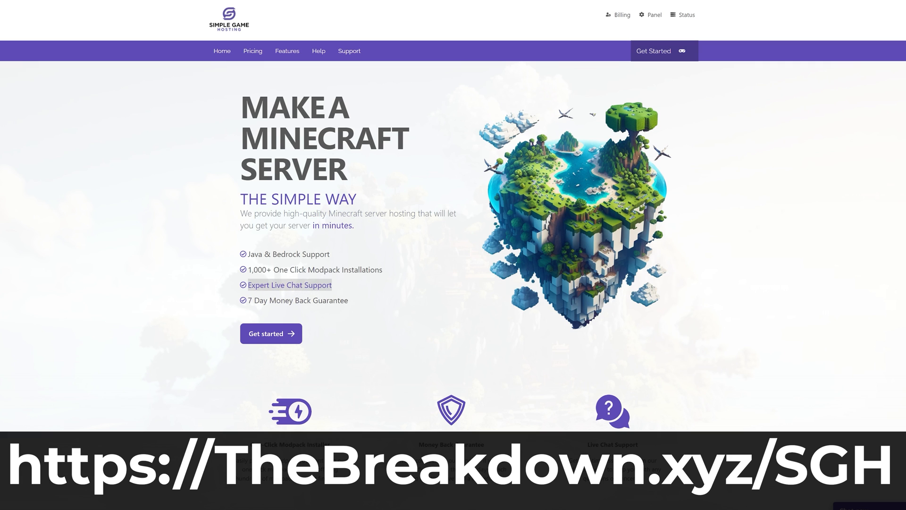
scroll(down, 3)
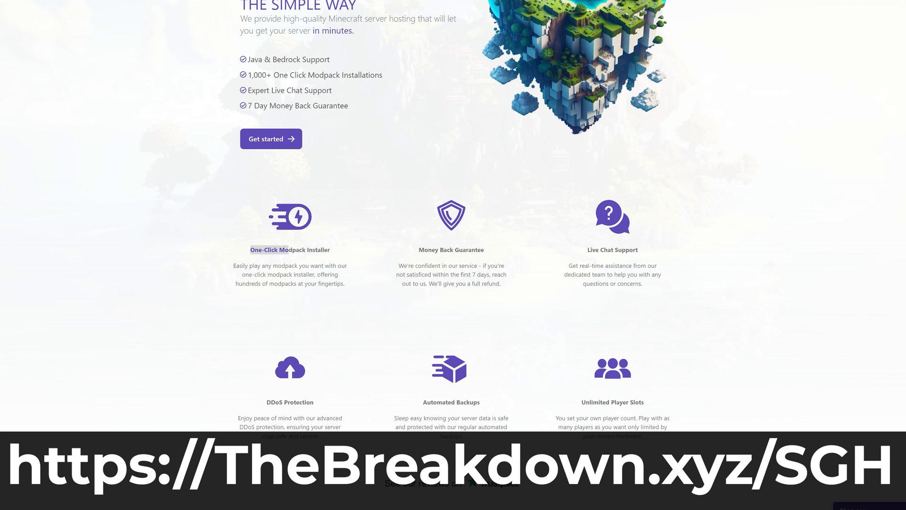
Search the hosting panel's modpacks for 'Pixelmon' and view the Help Center article on adding mods
click(271, 138)
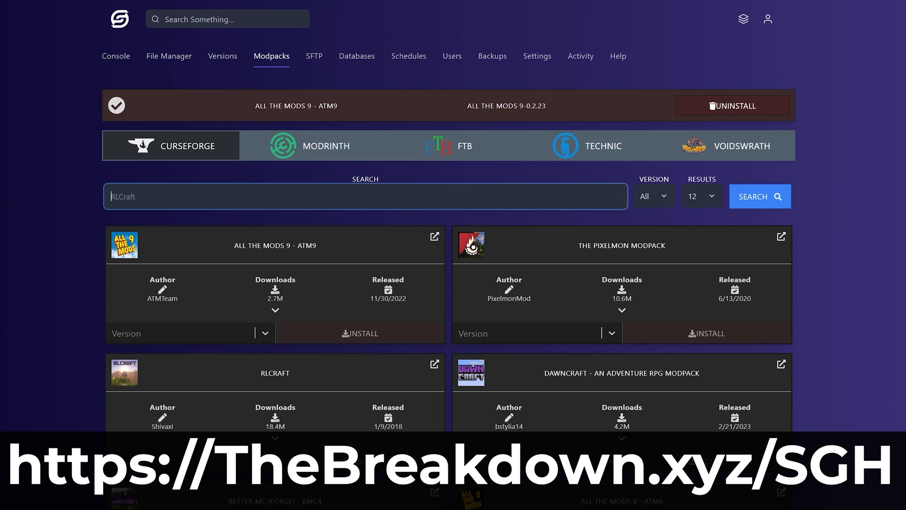
text(Pixelmon)
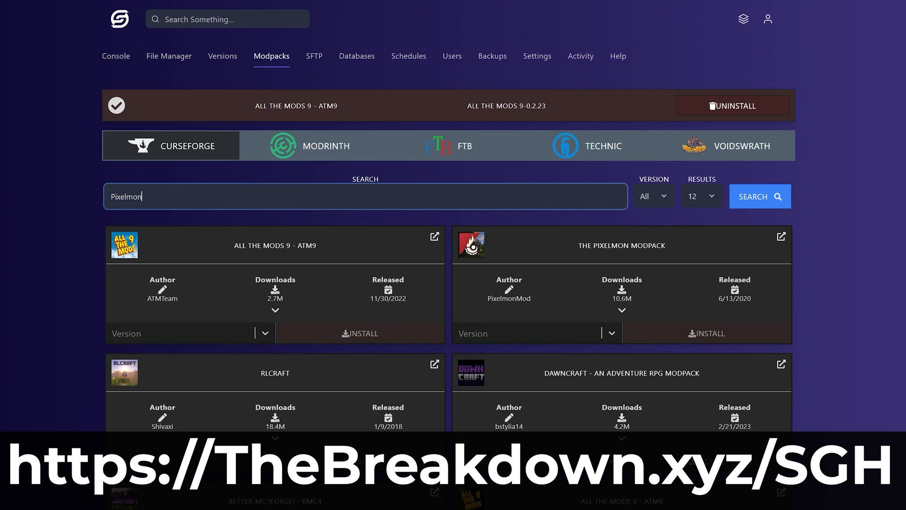
click(760, 196)
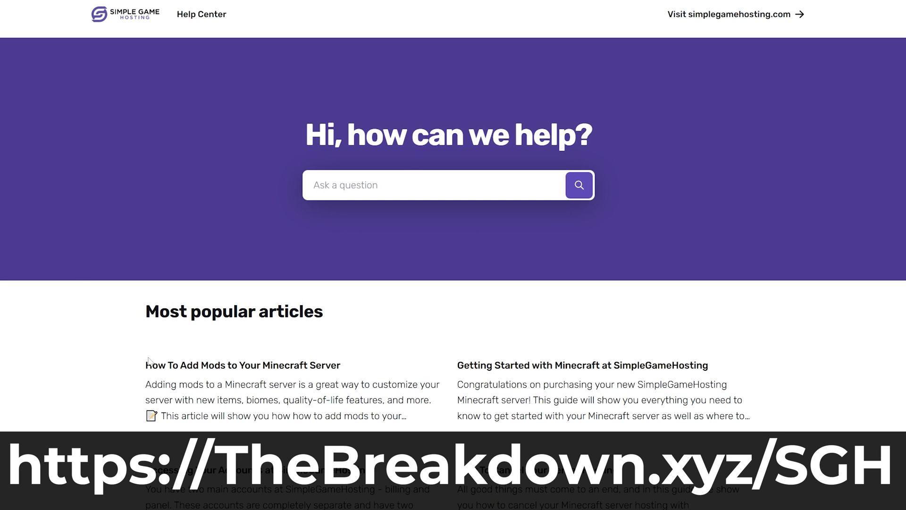
click(243, 364)
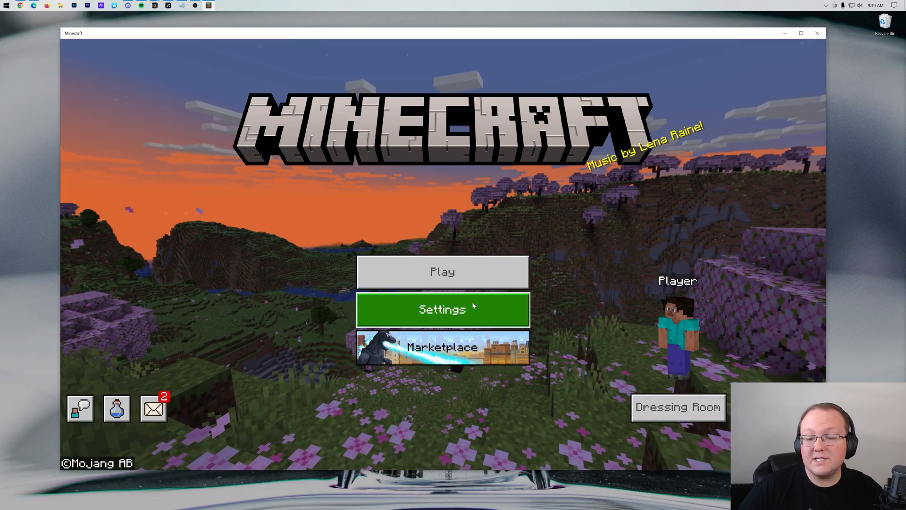
Switch the Fullscreen toggle on in Bedrock Edition's video settings
click(442, 309)
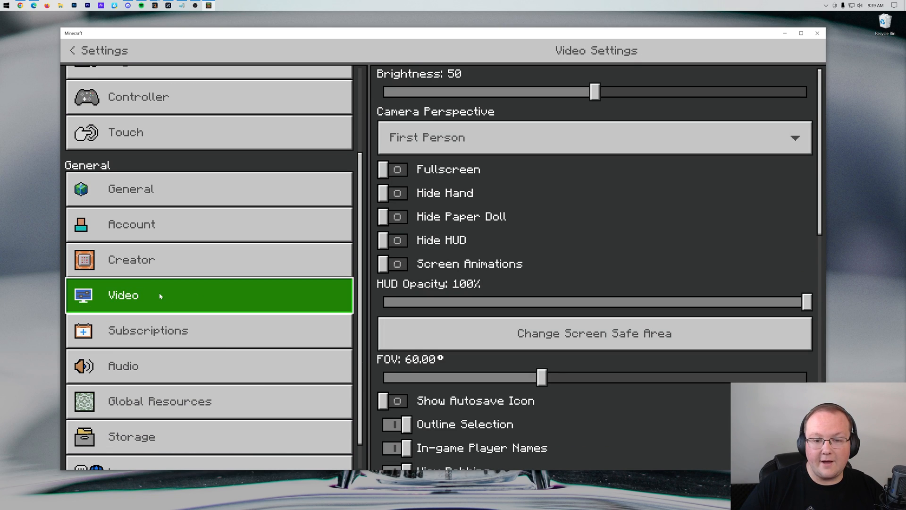
click(393, 169)
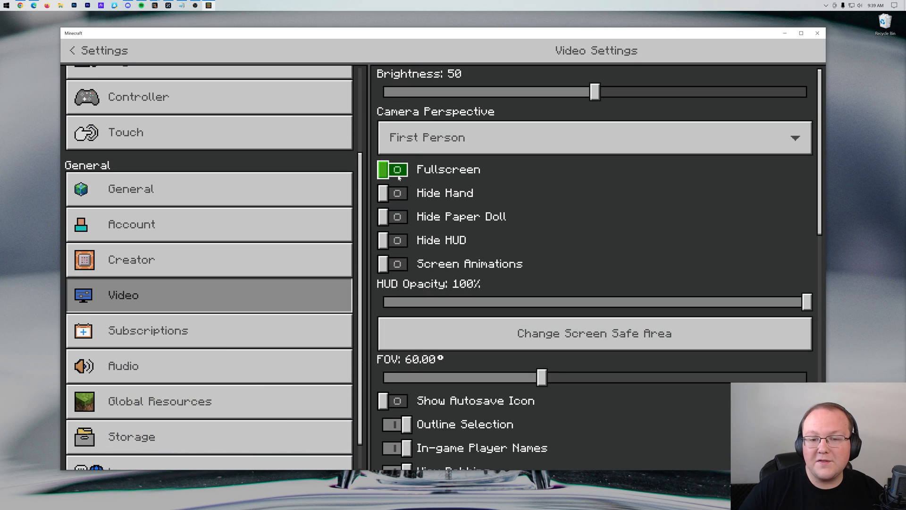